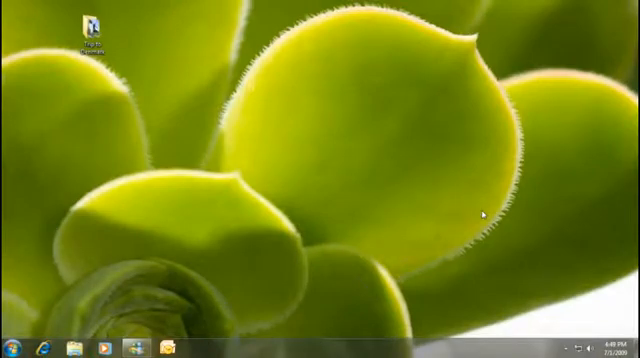
Search the Start menu for "publ" to find the Public folders.
click(12, 344)
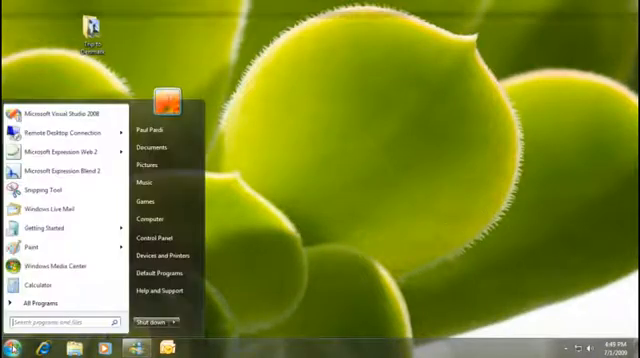
text(public pictures)
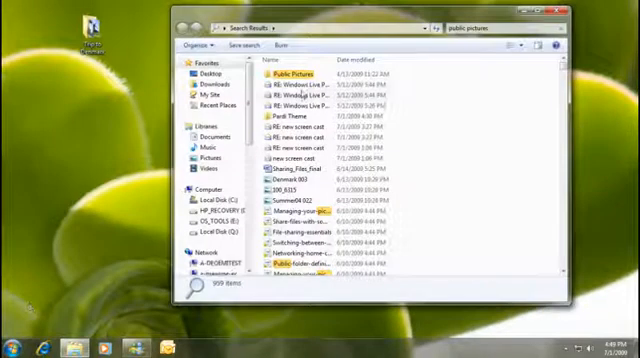
Look inside a Public folder from the results, then return to the empty desktop.
double_click(290, 74)
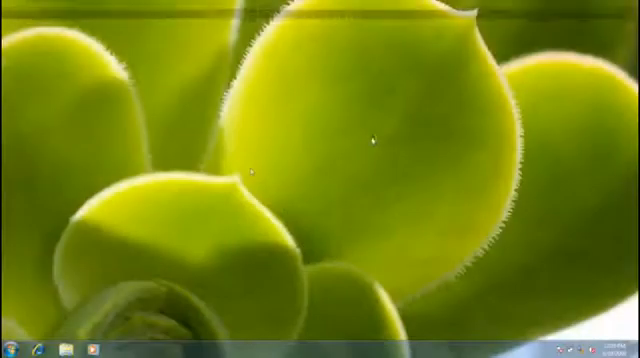
Find HomeGroup via Start search and begin the Create a Homegroup wizard.
click(12, 350)
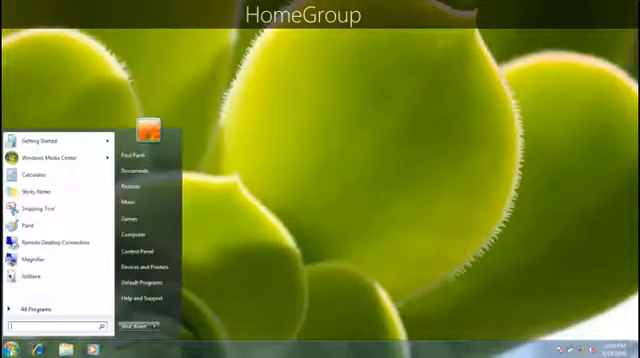
text(homegroup)
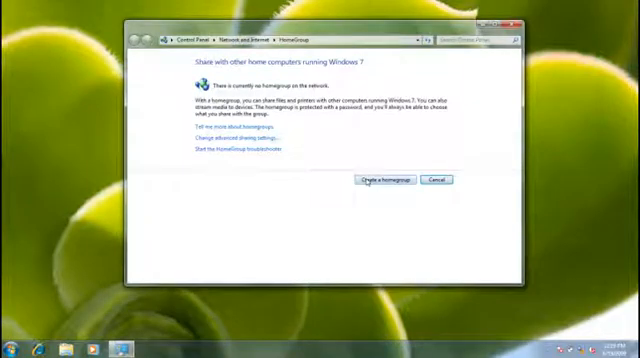
click(386, 178)
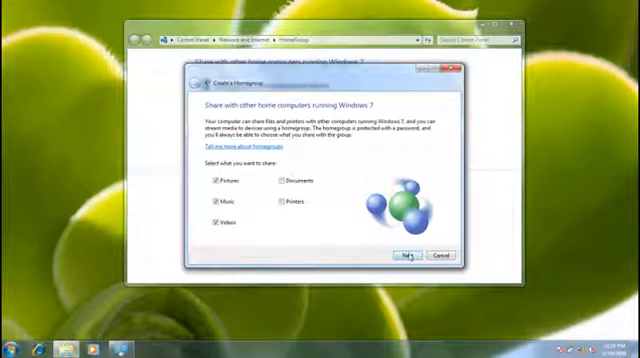
Create the homegroup with the chosen libraries, note its password and finish the wizard.
click(406, 256)
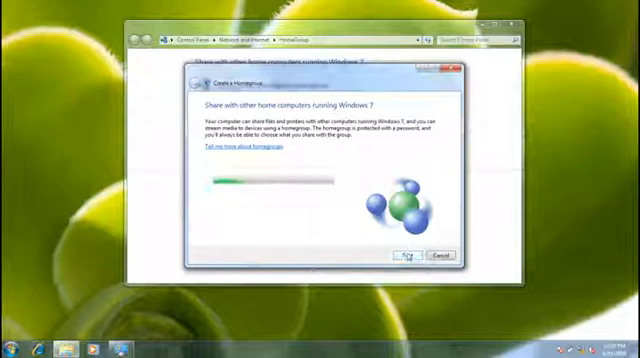
click(406, 256)
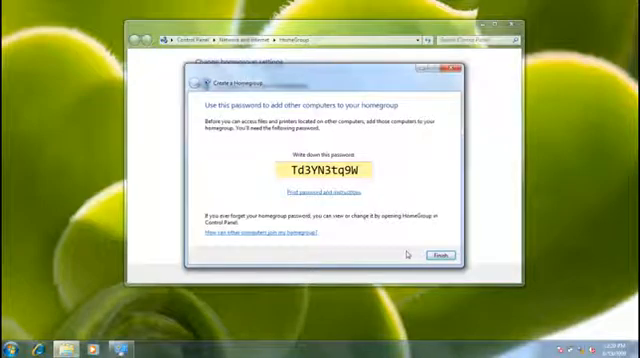
click(438, 252)
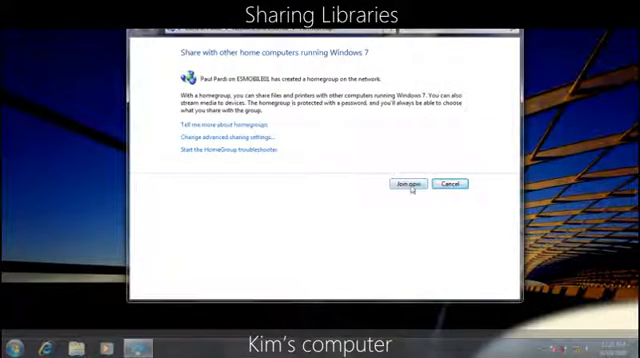
click(408, 184)
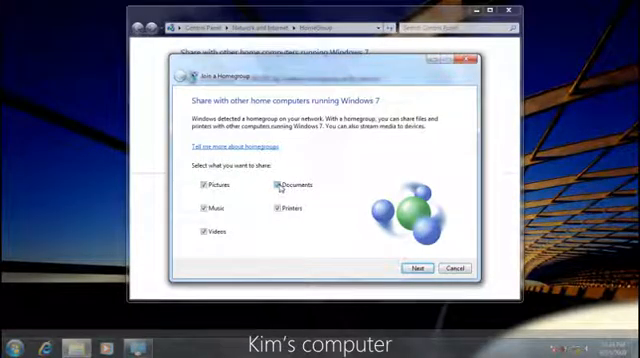
click(412, 268)
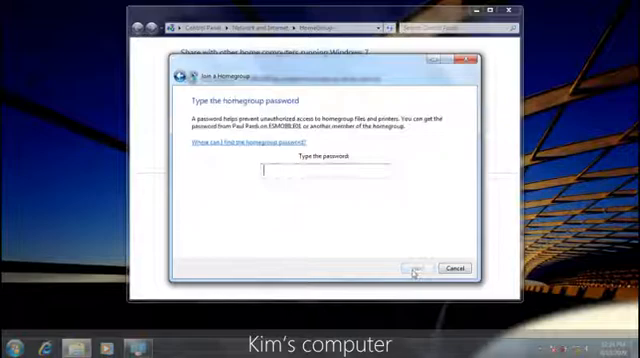
Enter the homegroup password to join, then enable streaming pictures, music and videos to home devices.
text(Ti)
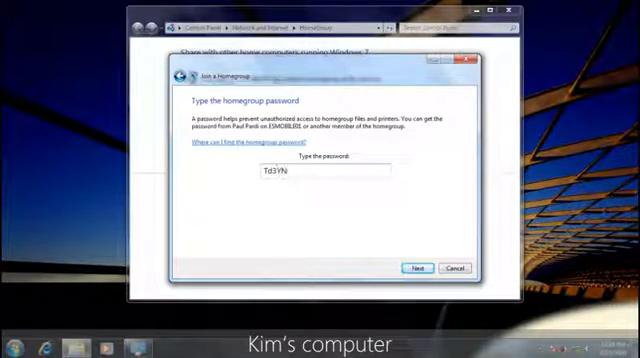
click(416, 268)
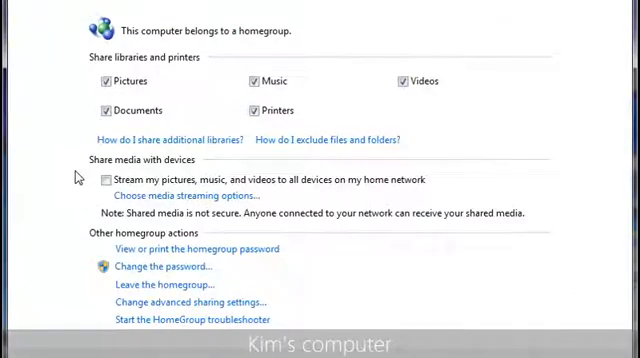
click(110, 180)
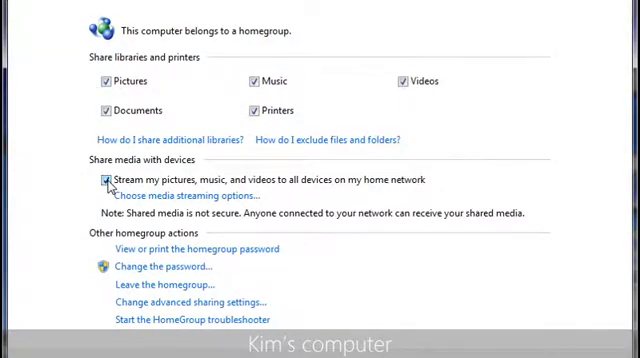